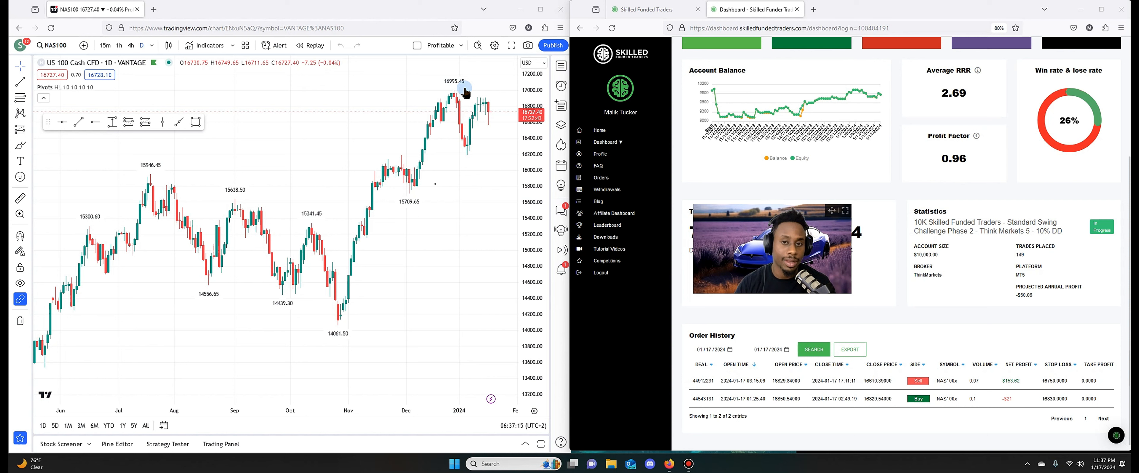
Step: Switch the NAS100 chart to the 1-hour timeframe around January 17
click(119, 45)
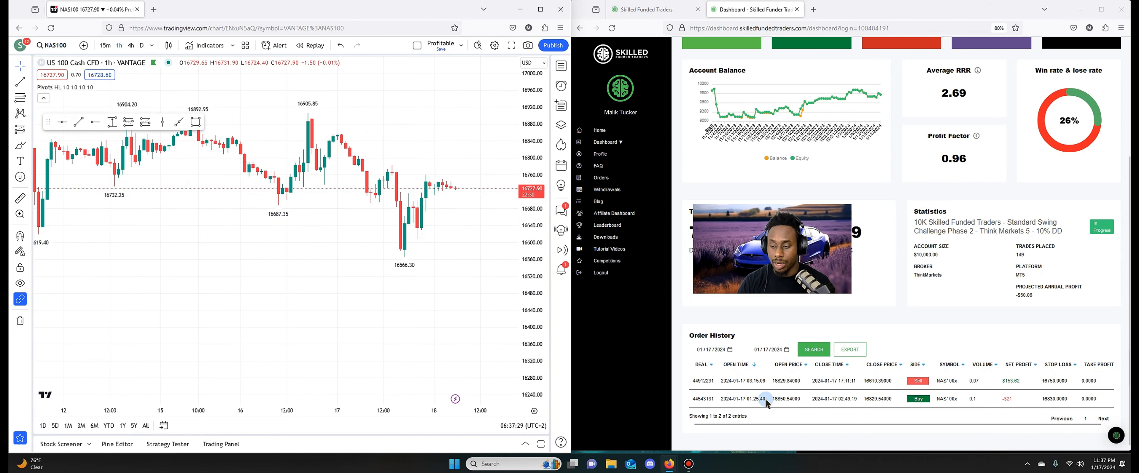
Step: Copy the buy trade's open price and set the horizontal ray's price to that 16850.54 entry
right_click(764, 399)
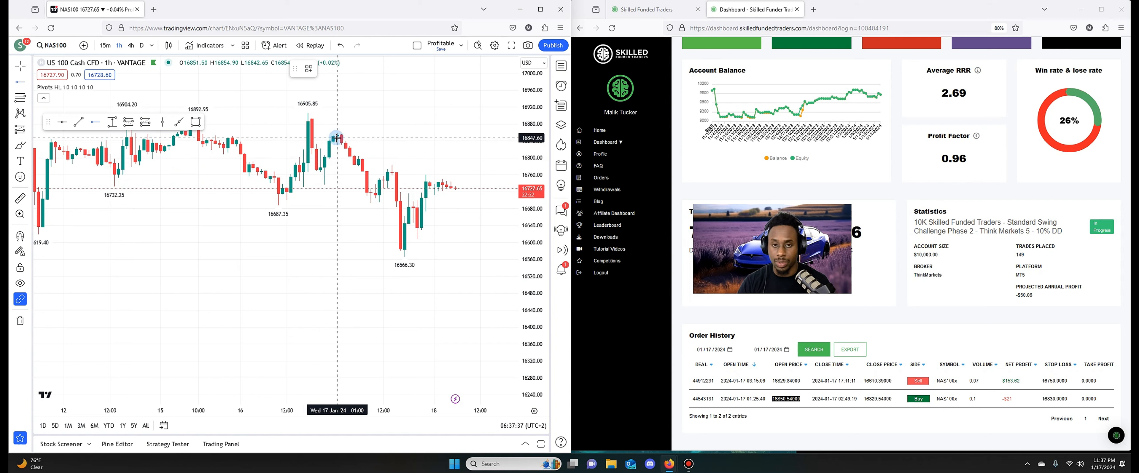
right_click(334, 139)
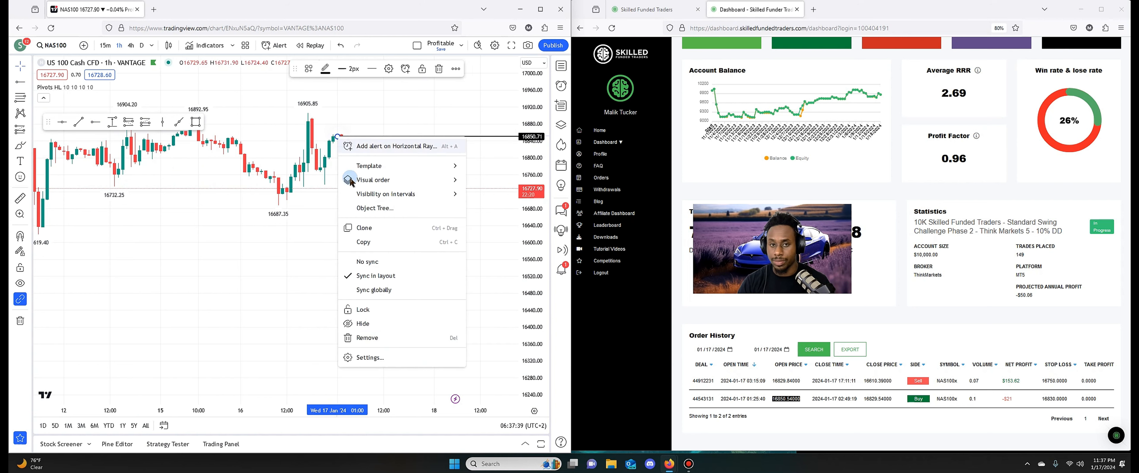
click(370, 357)
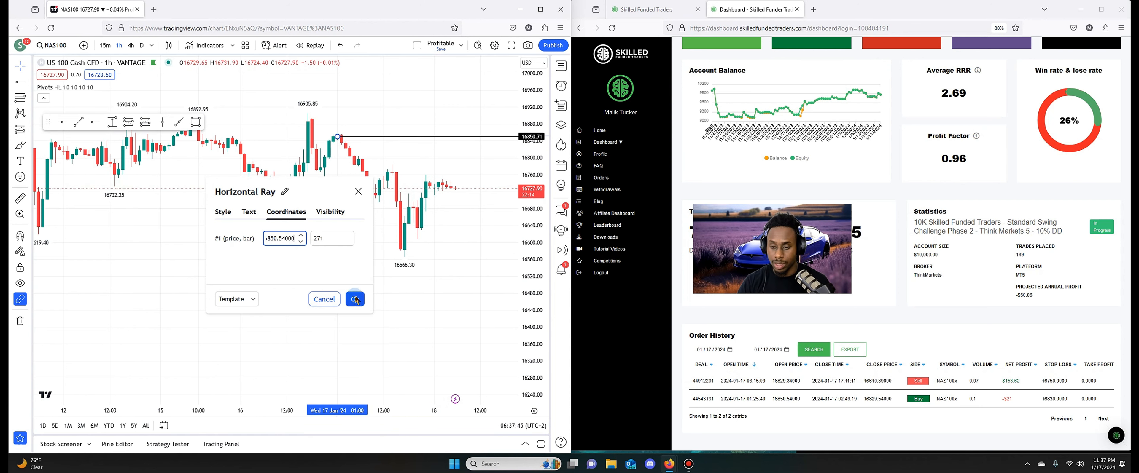
click(355, 299)
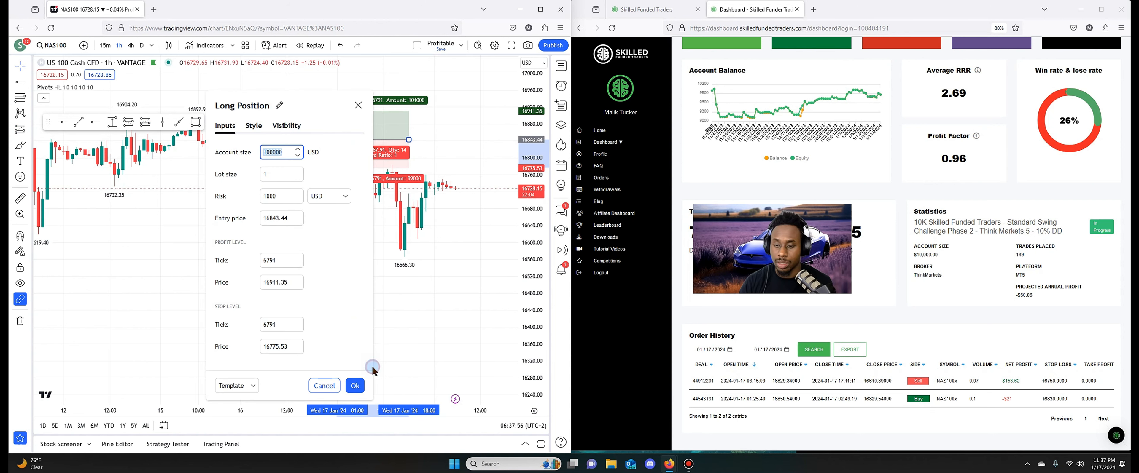
Step: Set the long position's entry 16850.54 and stop 16830.00 and apply the settings
click(280, 217)
text(16850.54)
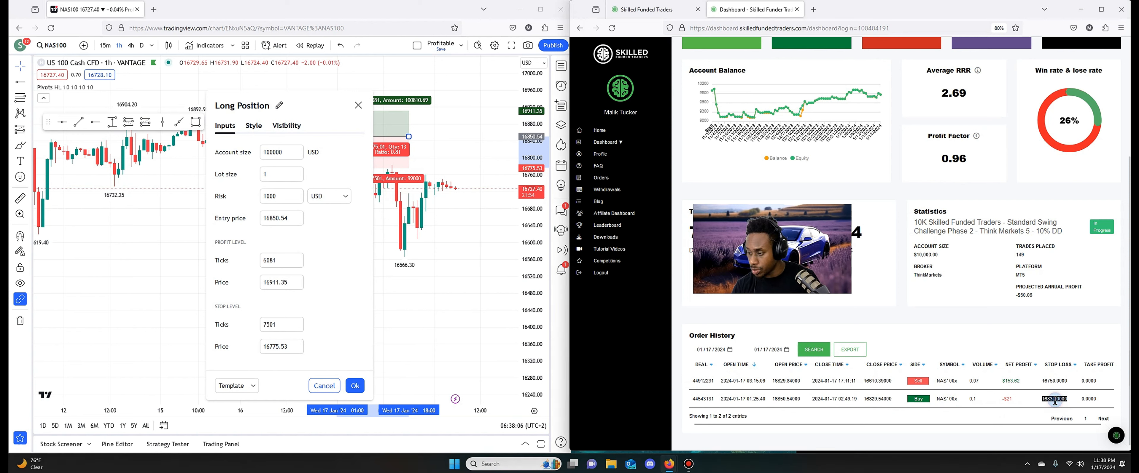
click(281, 325)
text(2054)
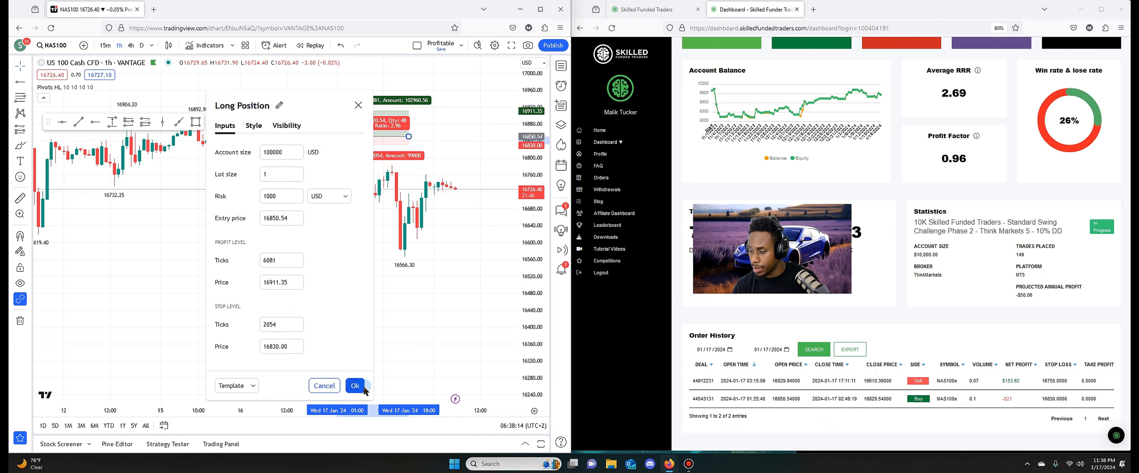
click(355, 386)
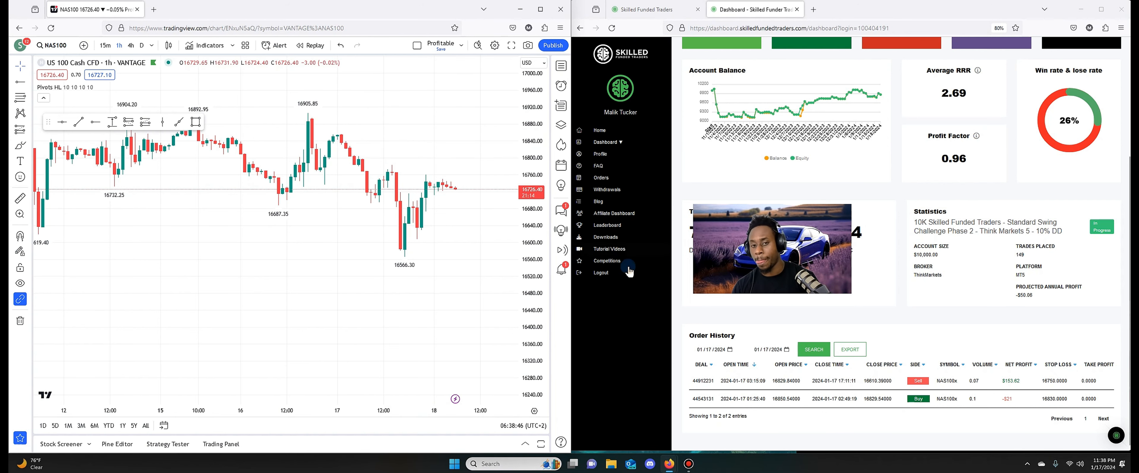
Step: Copy the sell trade's open price from the Order History table
double_click(785, 381)
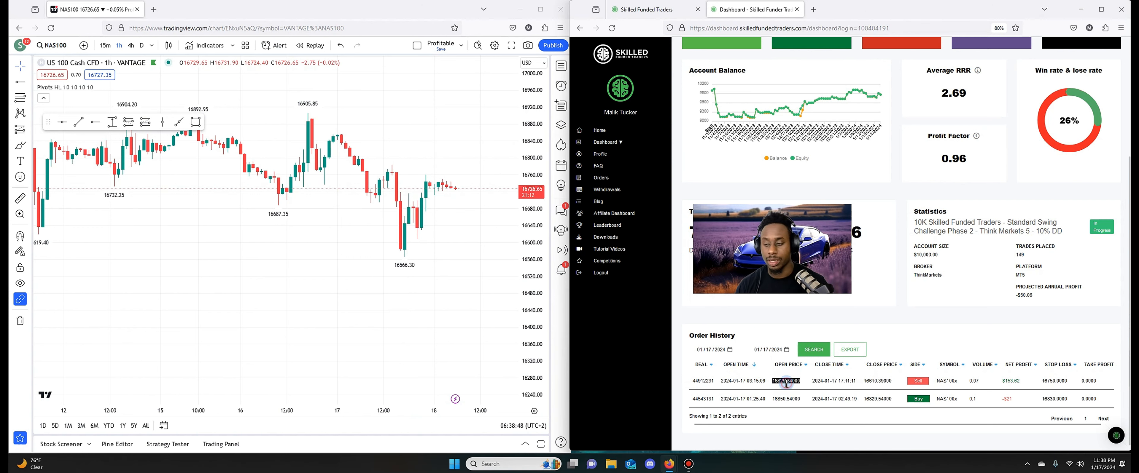
right_click(787, 382)
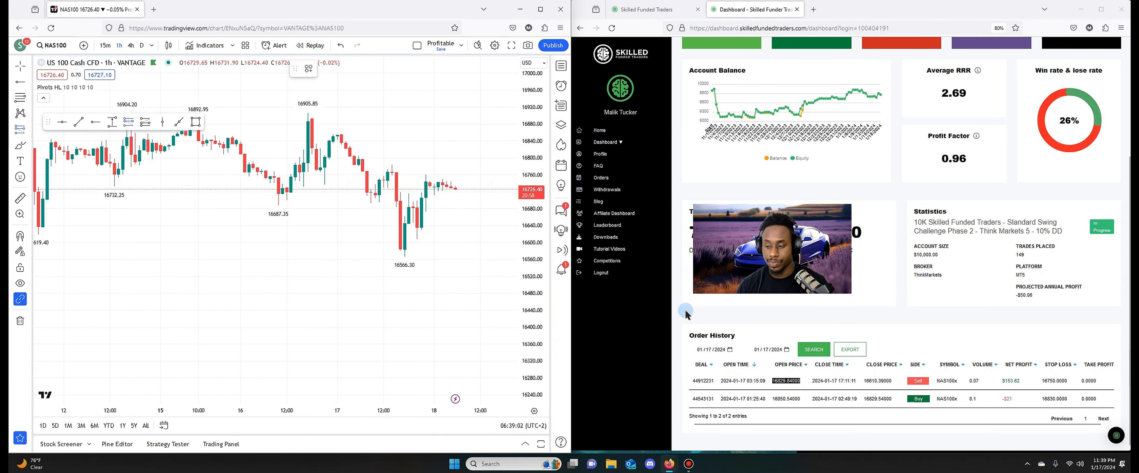
right_click(784, 380)
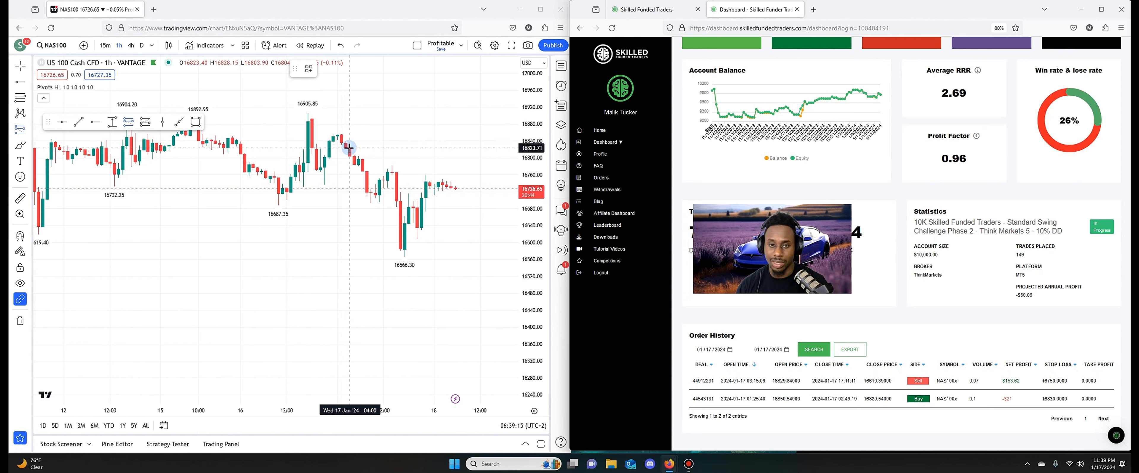
Step: In the short position's settings, clear the entry price ready for the sell trade's value
right_click(347, 151)
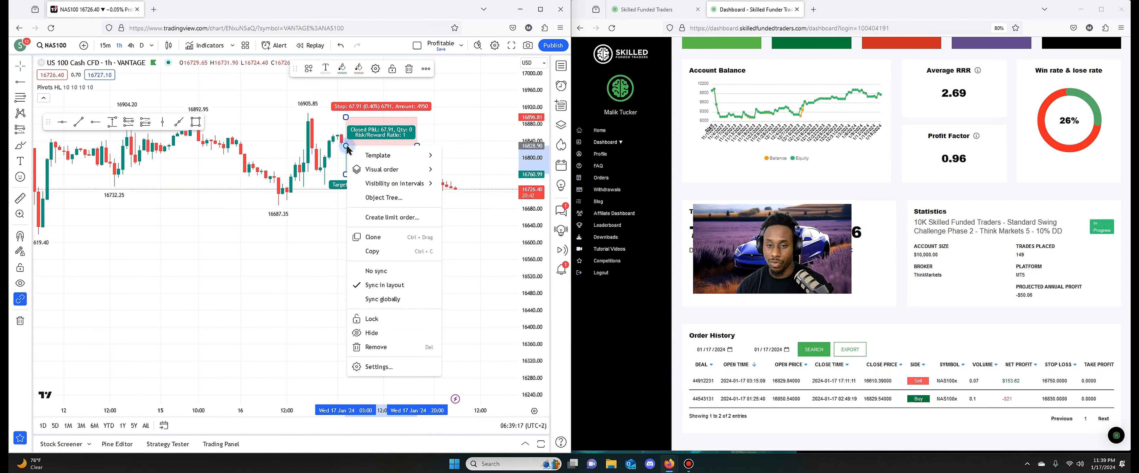
click(376, 367)
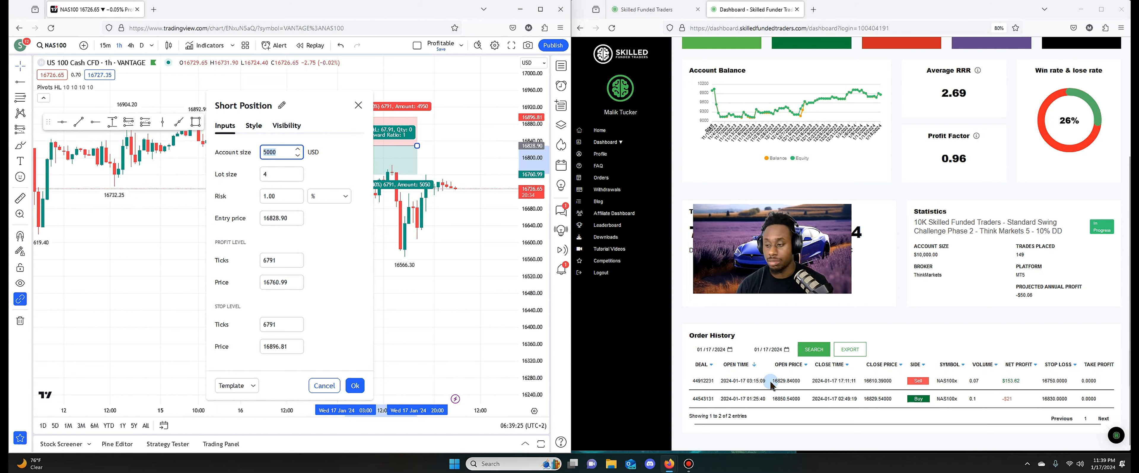
right_click(783, 380)
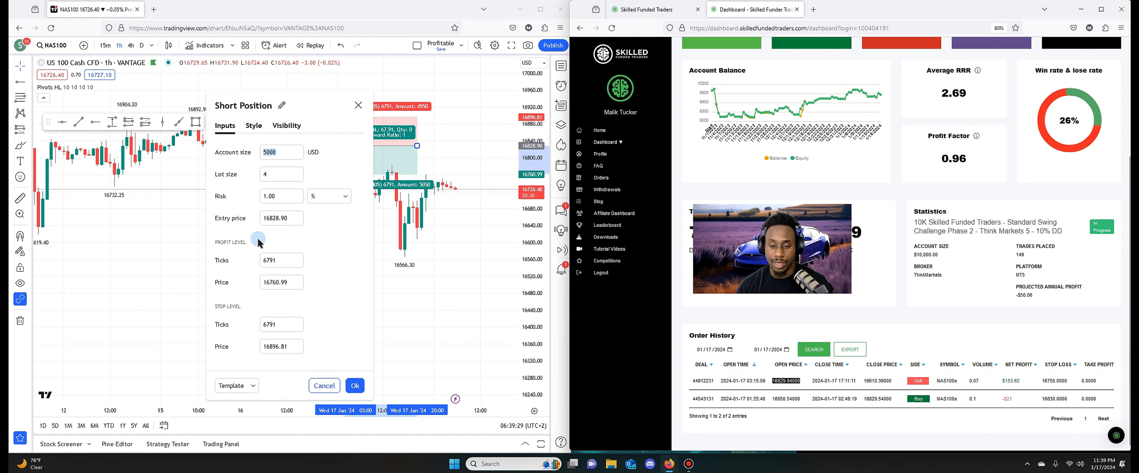
right_click(281, 218)
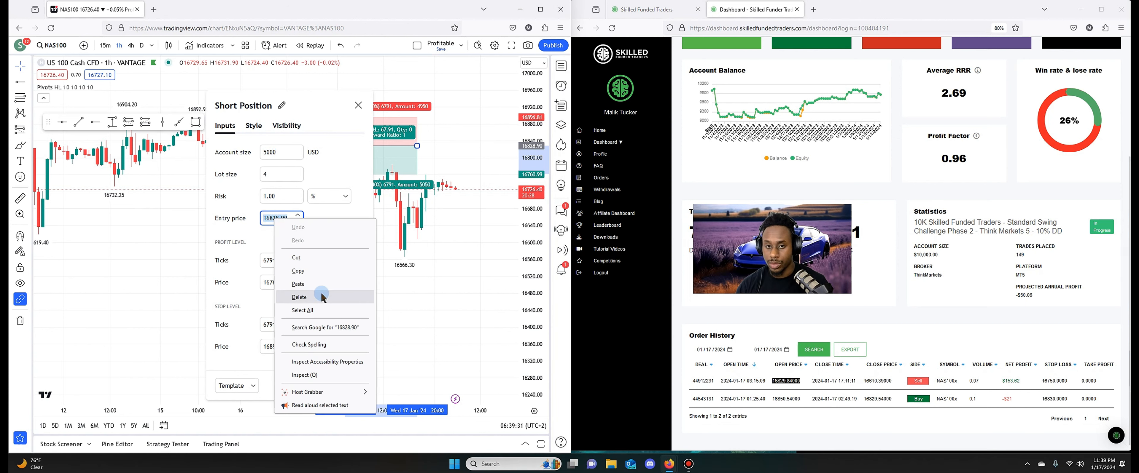
click(299, 297)
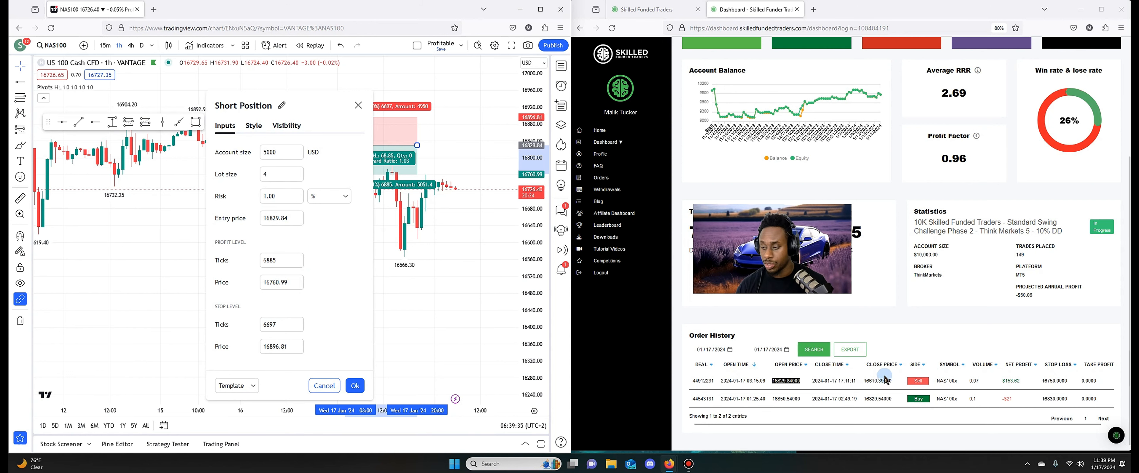
Step: Paste the sell trade's copied close price as the stop level and confirm the short position
right_click(879, 380)
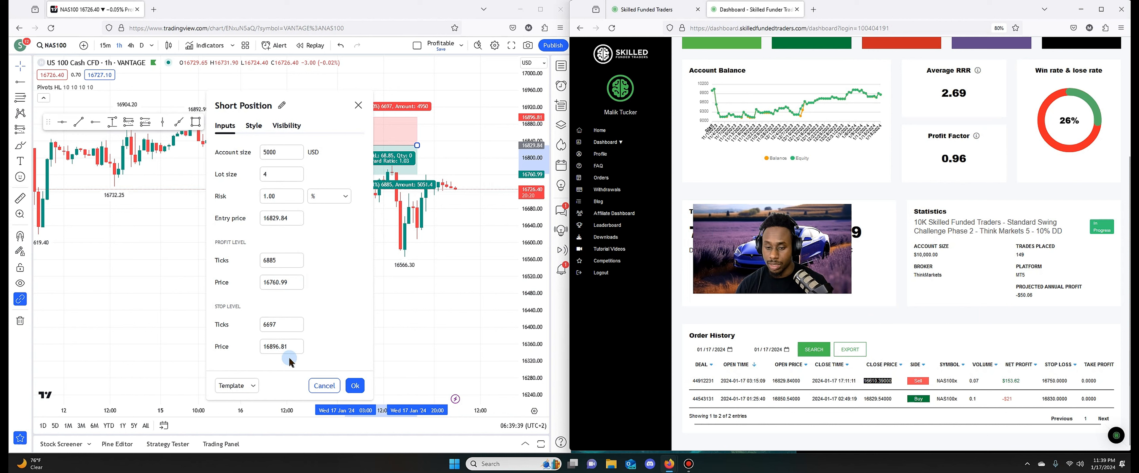
right_click(281, 347)
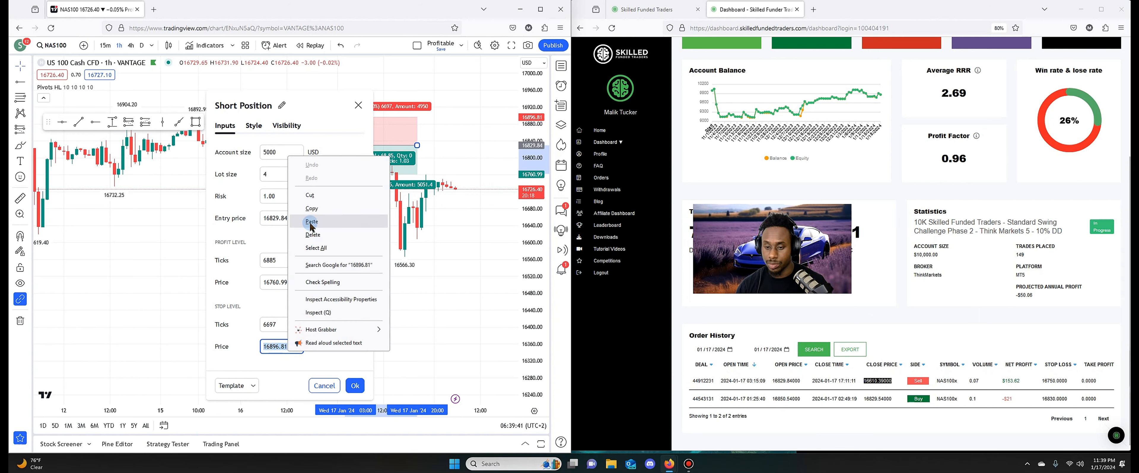
click(311, 221)
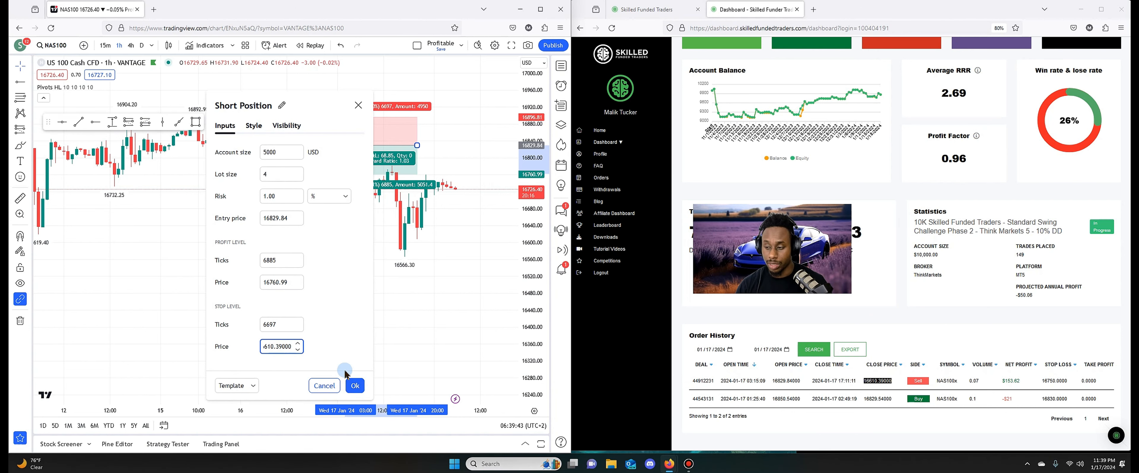
click(354, 385)
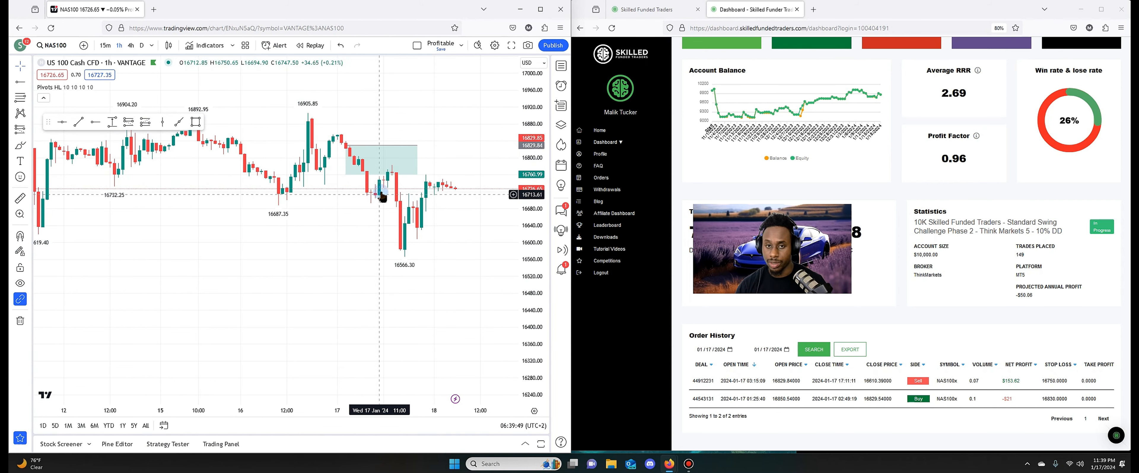
mouse_move(400, 221)
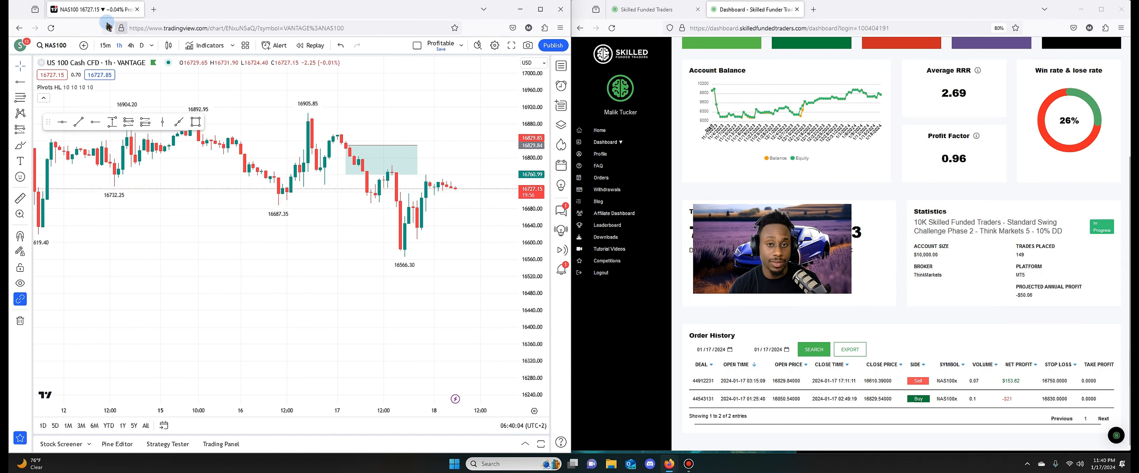
Step: Switch the chart symbol to TSM, picking Taiwan Semiconductor (NYSE) from Symbol Search
text(TSM)
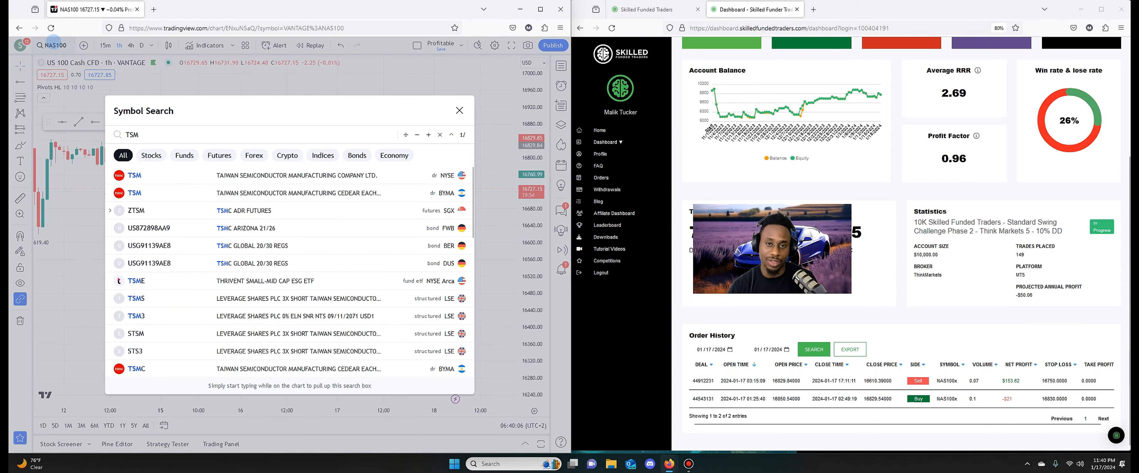
click(135, 175)
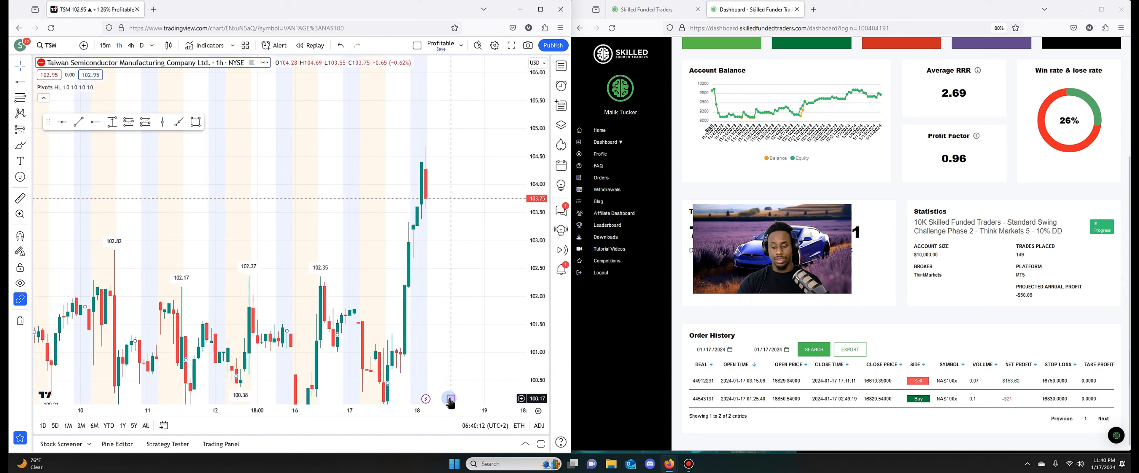
mouse_move(446, 383)
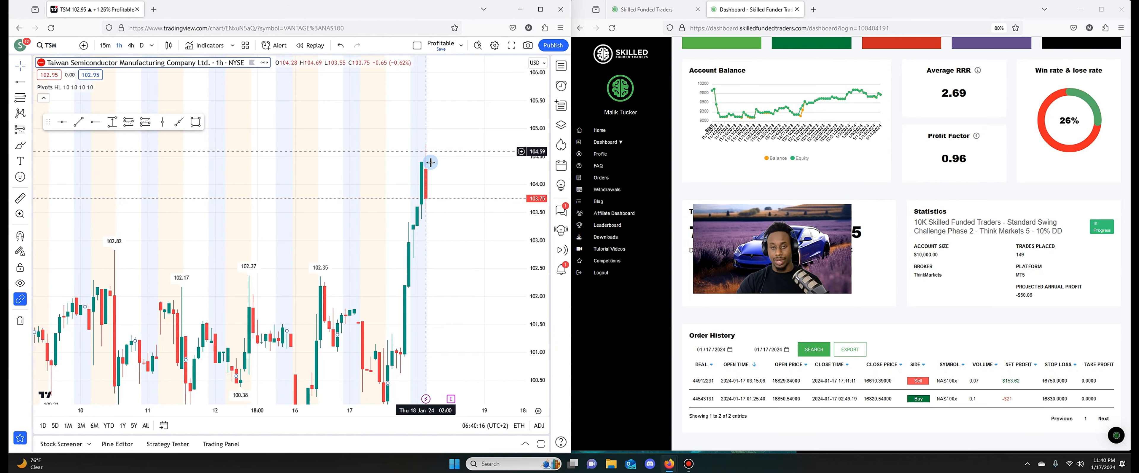
mouse_move(369, 269)
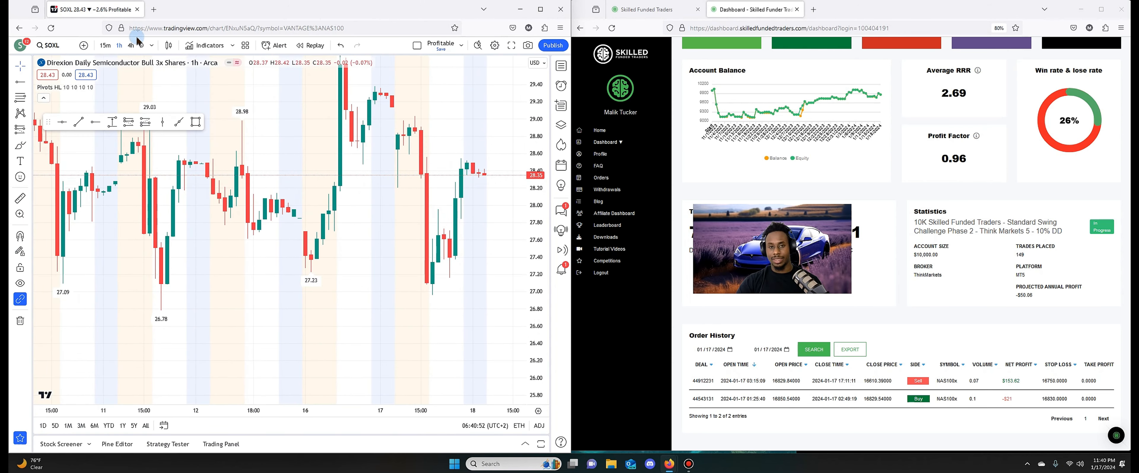
Step: Switch to the daily timeframe and change the symbol to AMD (Advanced Micro Devices)
click(140, 45)
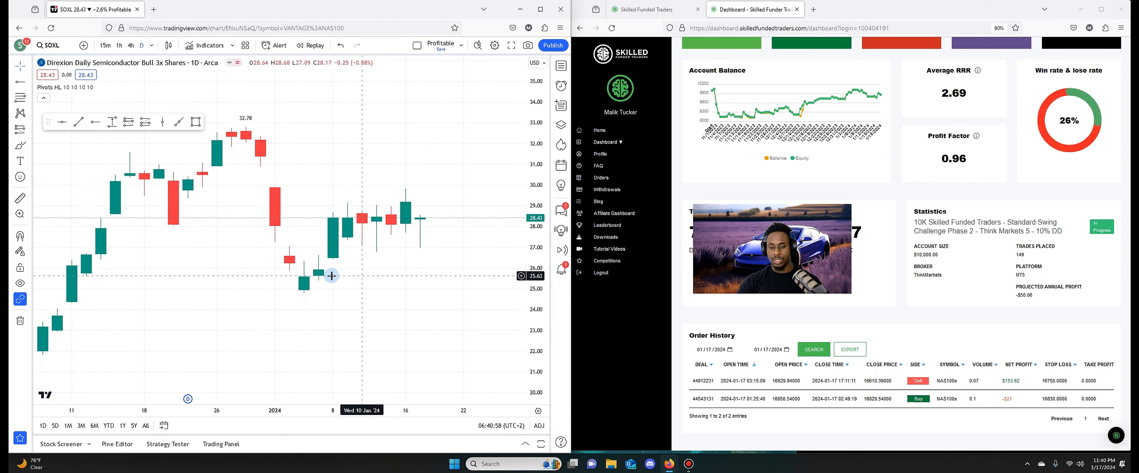
mouse_move(320, 276)
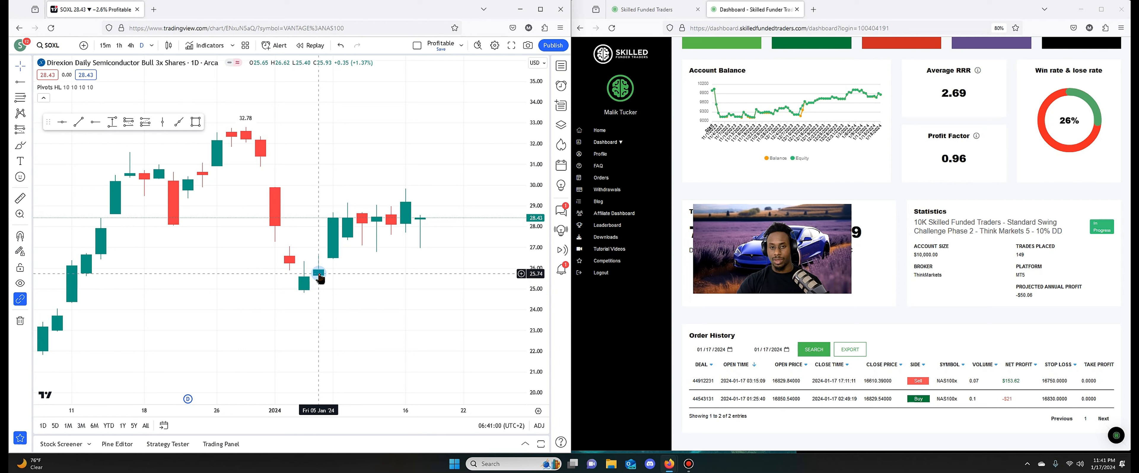
mouse_move(409, 234)
text(AM)
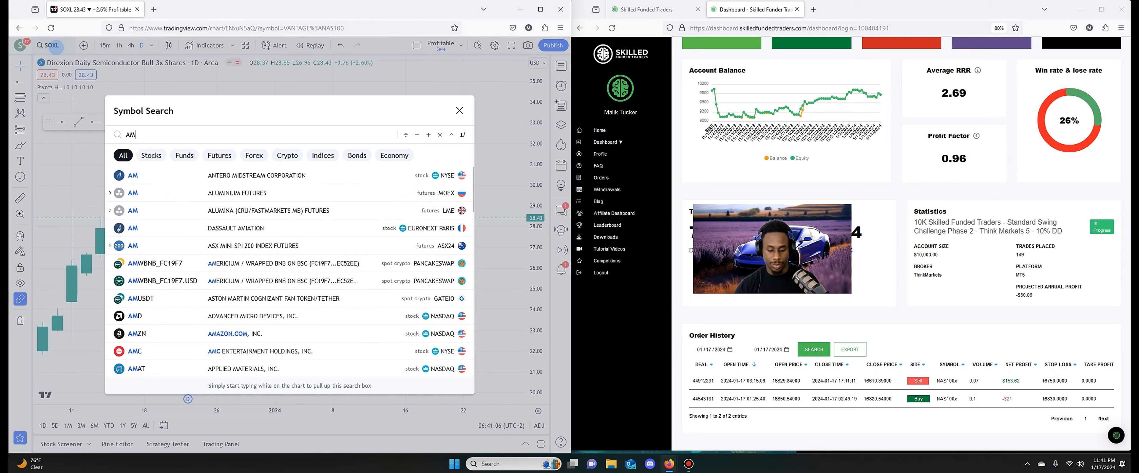
click(134, 315)
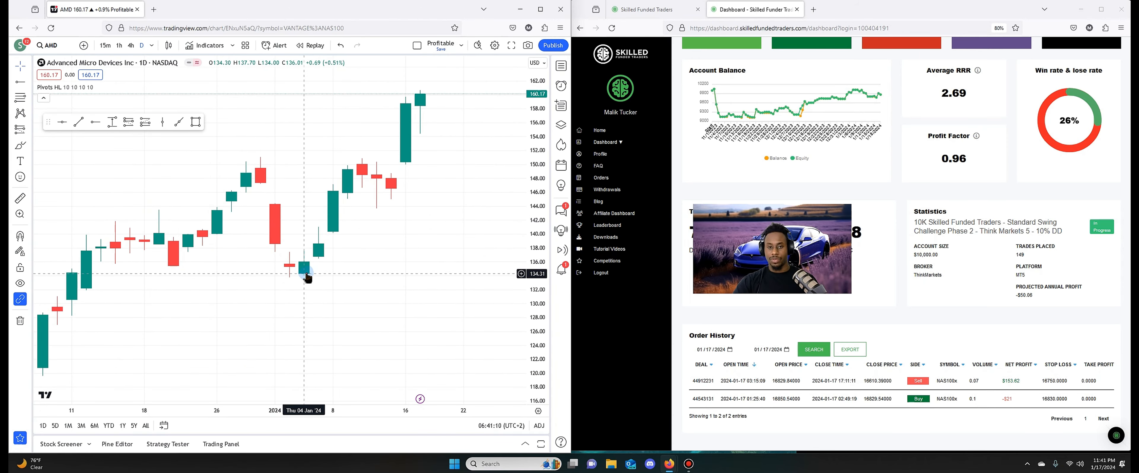
mouse_move(406, 129)
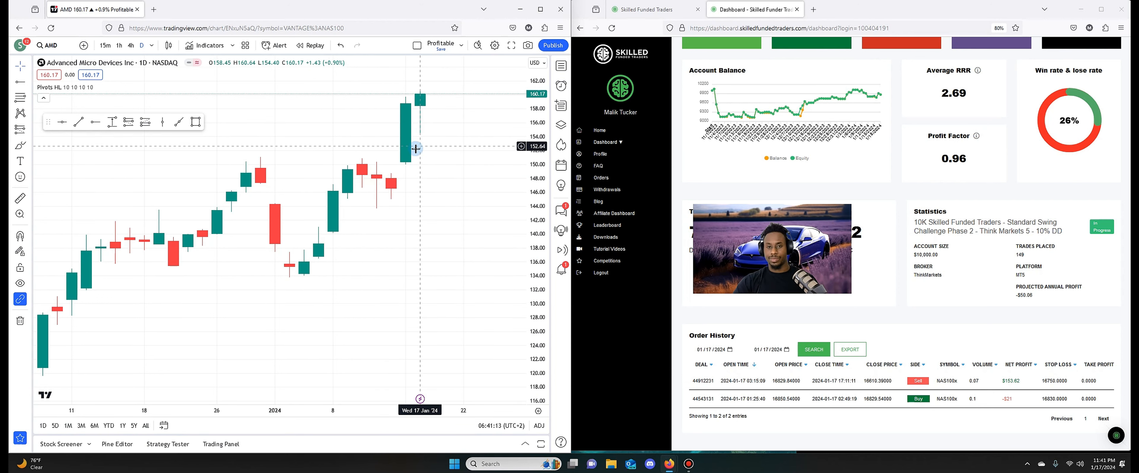
mouse_move(306, 274)
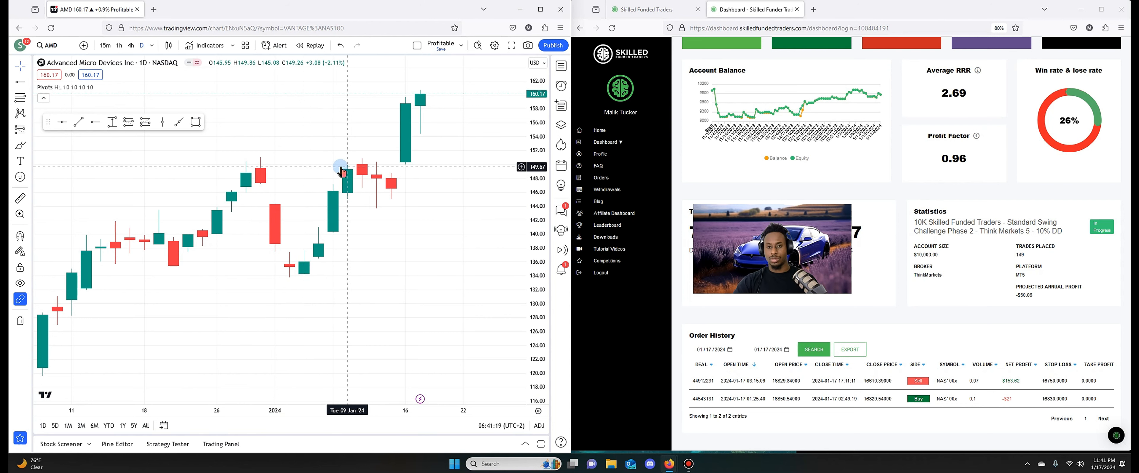
mouse_move(398, 188)
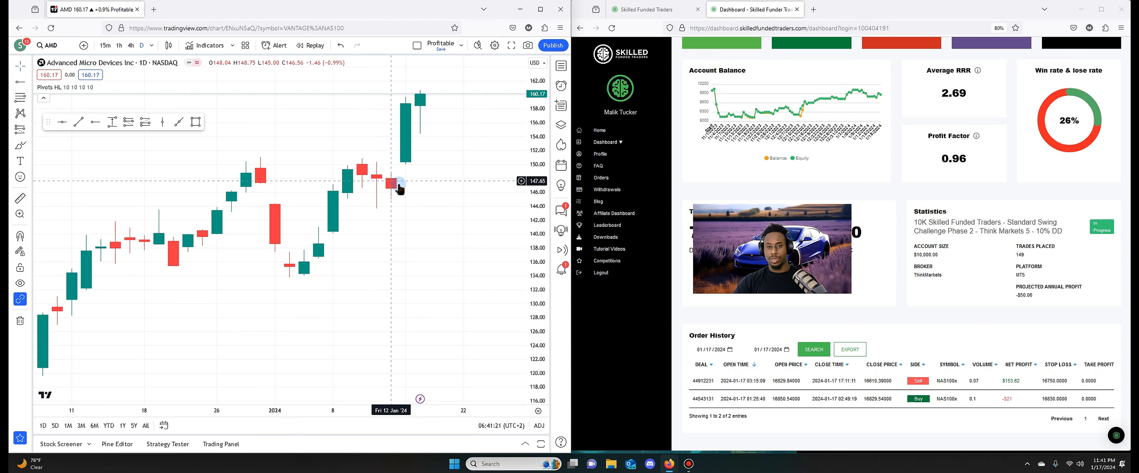